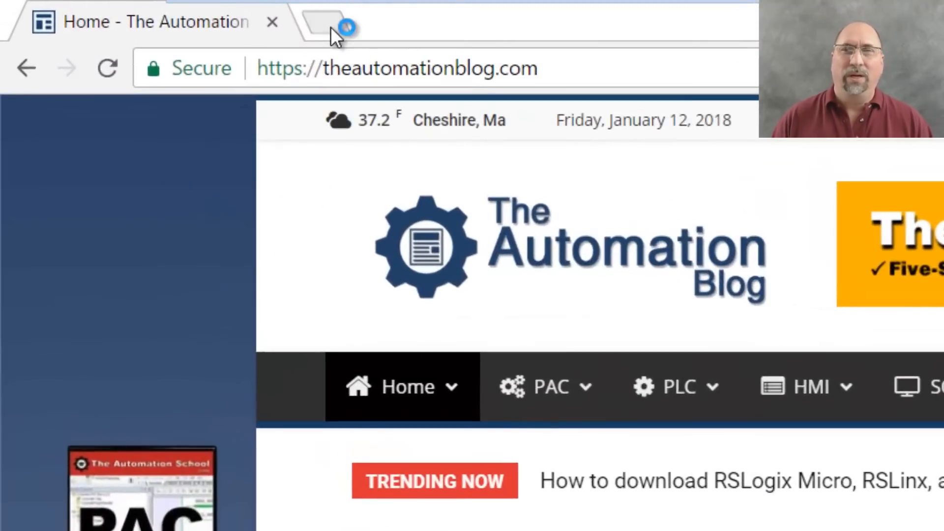
# Step: In a new Chrome tab, search ab.rockwellautomation.com for 'Product Selection Toolbox'
pyautogui.click(327, 22)
pyautogui.write('ab.rockwellautomation.com')
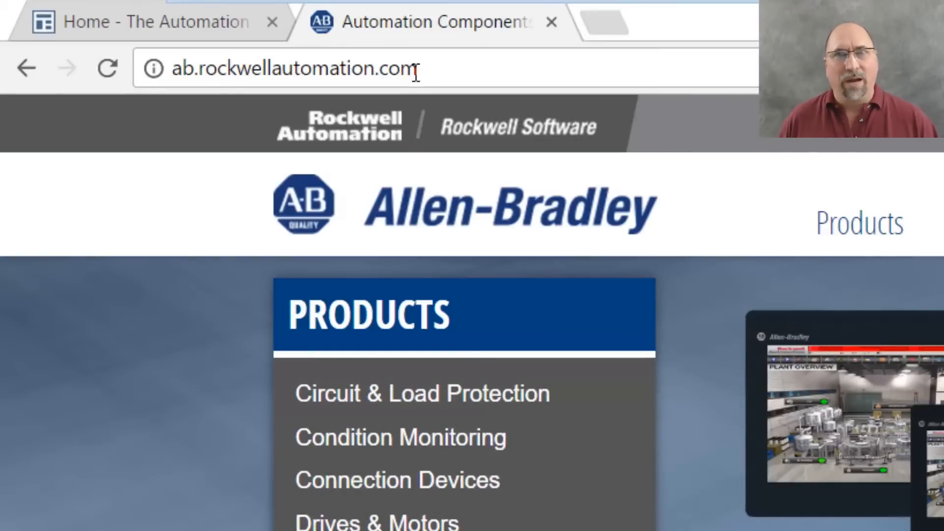
pyautogui.scroll(-3)
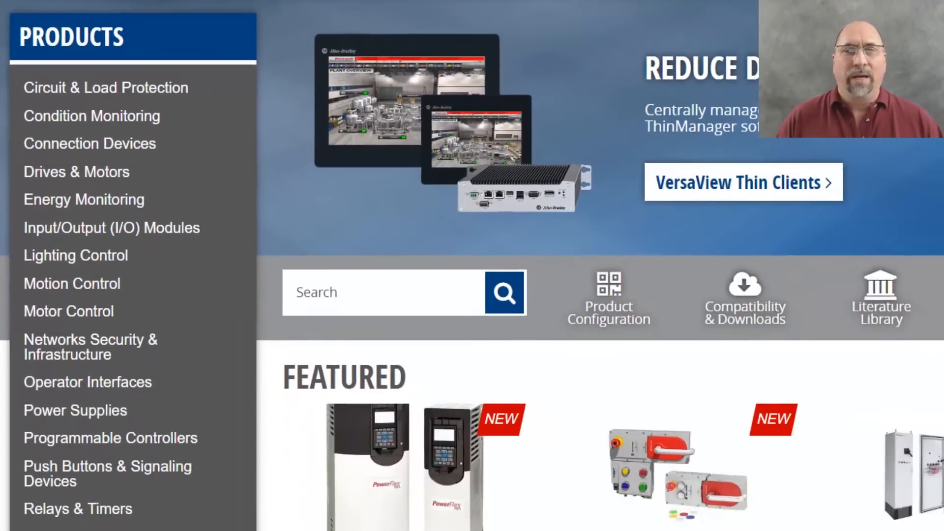
pyautogui.write('Product')
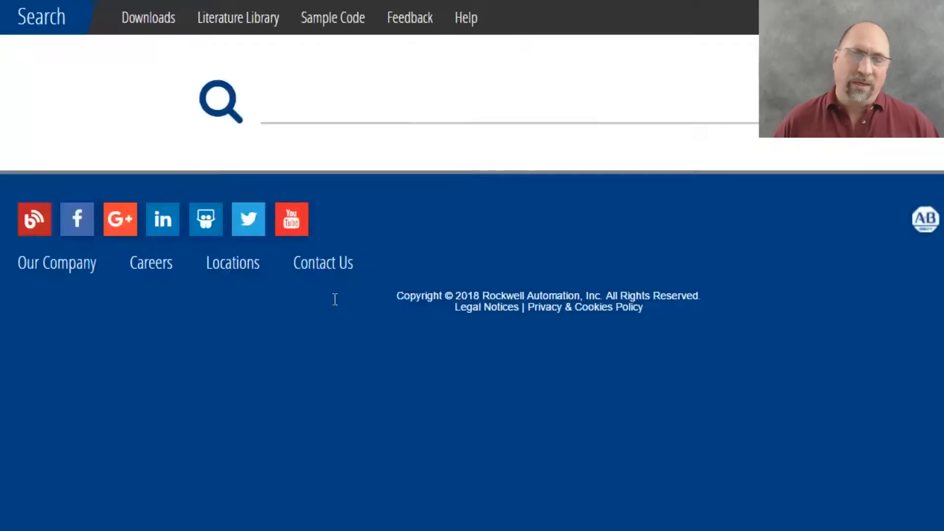
pyautogui.write('Product+Selection+Toolbox')
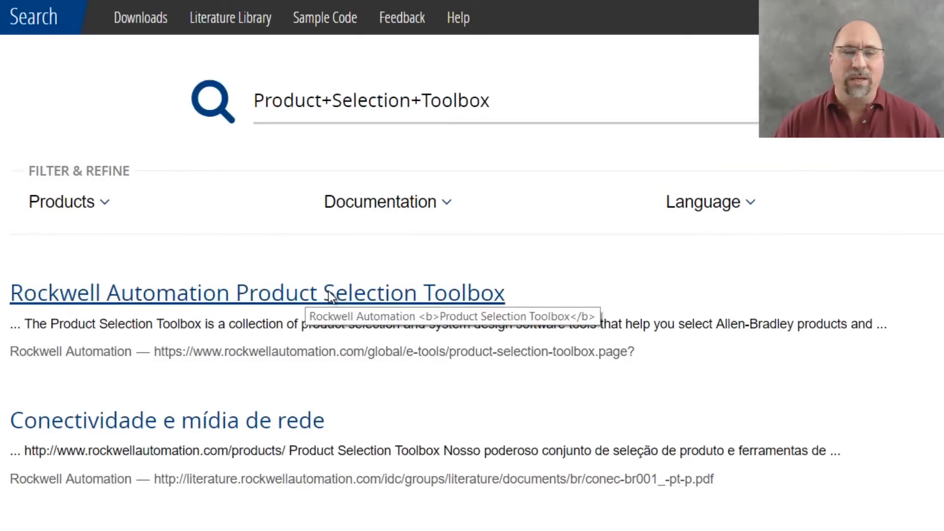
# Step: Review the Product Selection Toolbox ordering information, then download the EXE installer
pyautogui.click(257, 293)
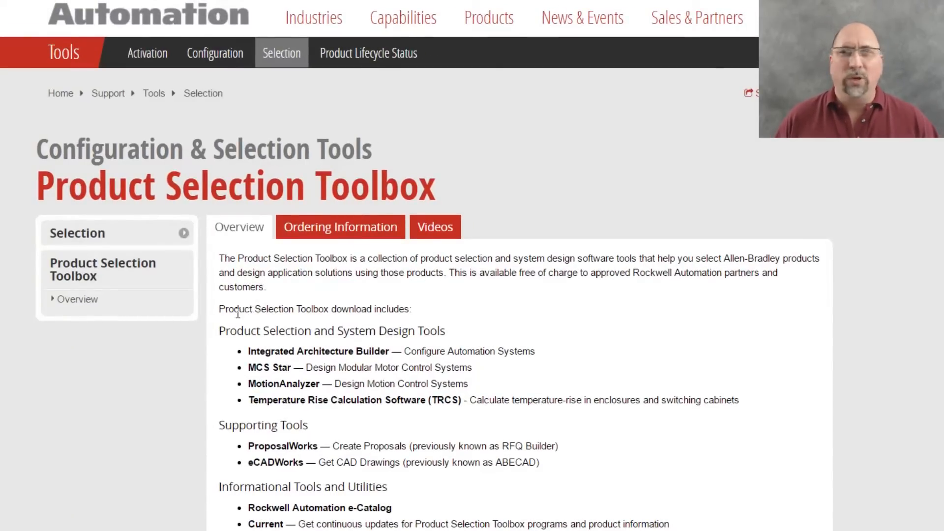
pyautogui.scroll(-3)
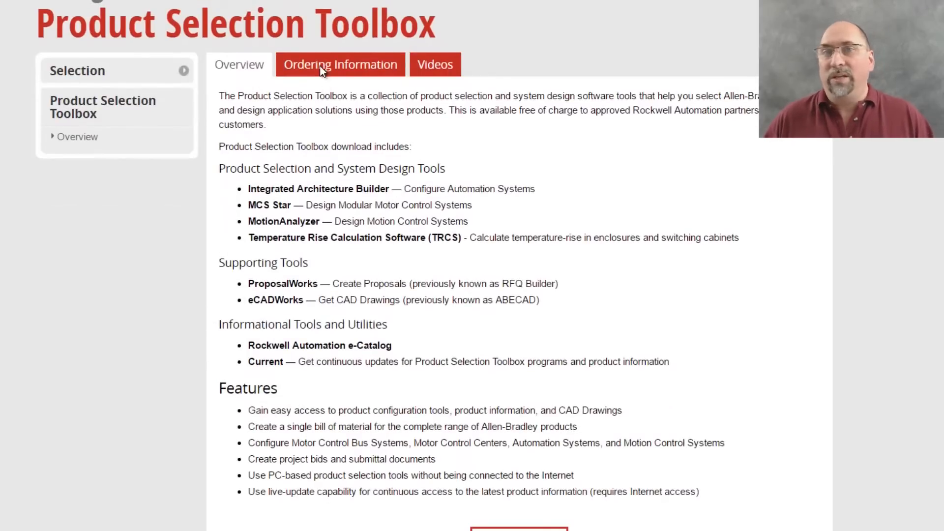
pyautogui.click(339, 64)
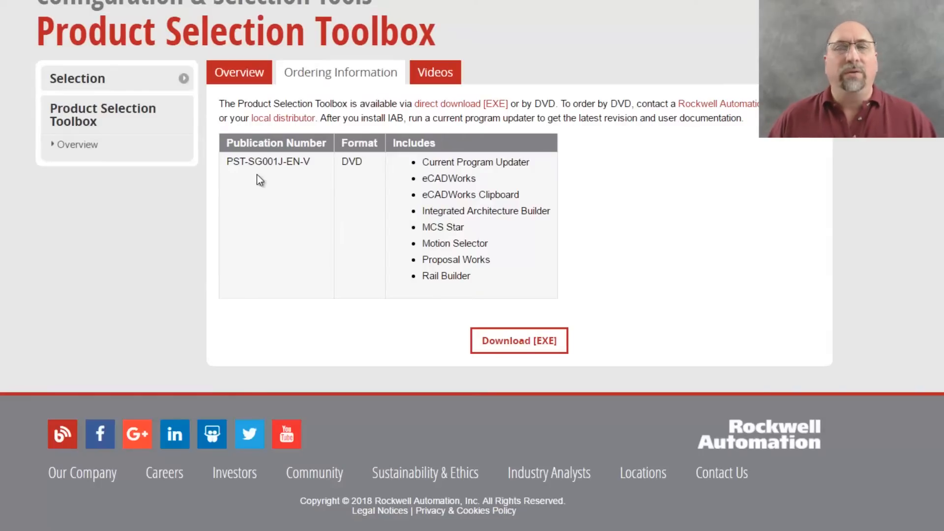
pyautogui.moveTo(330, 174)
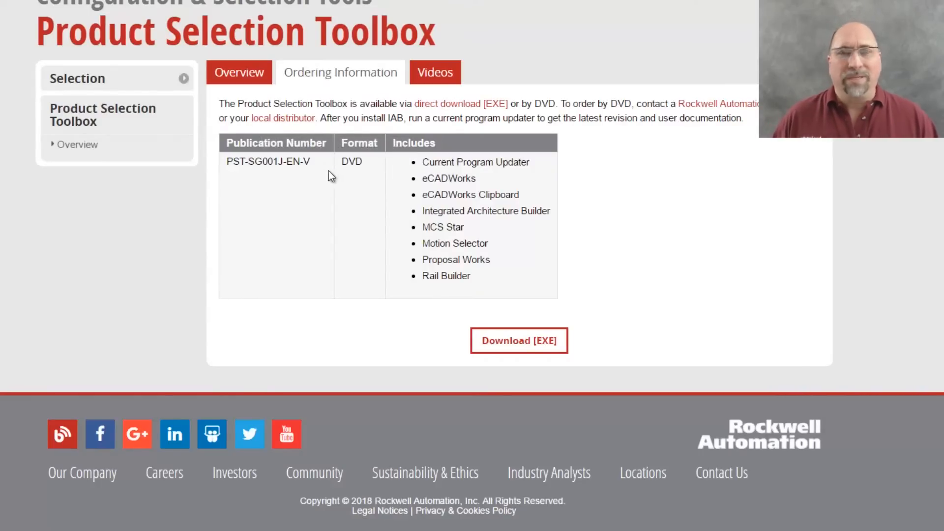
pyautogui.click(238, 73)
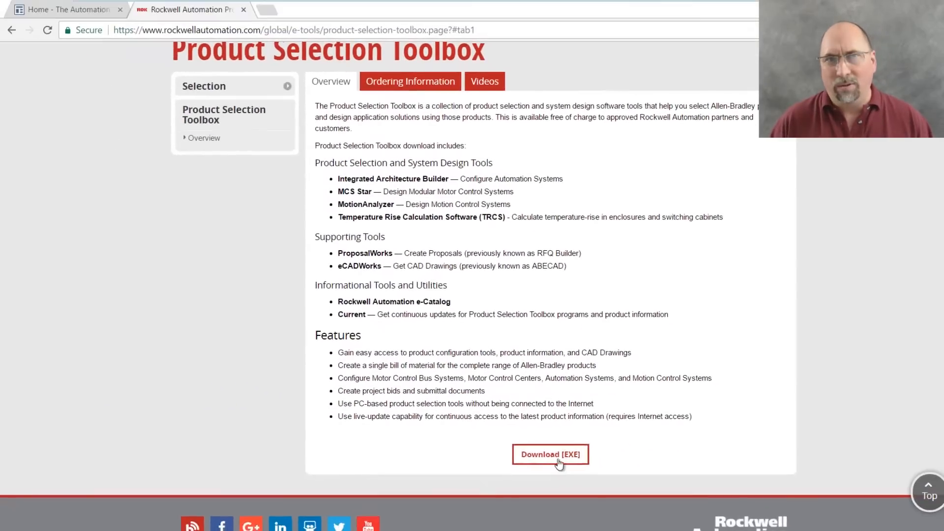
pyautogui.click(549, 454)
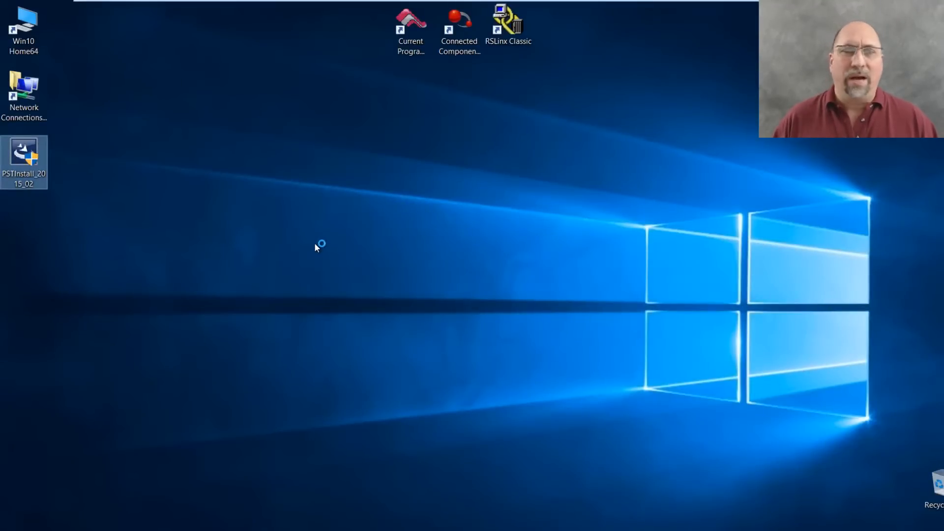
# Step: Launch the PSTInstall installer from the desktop and approve the User Account Control prompt
pyautogui.doubleClick(25, 162)
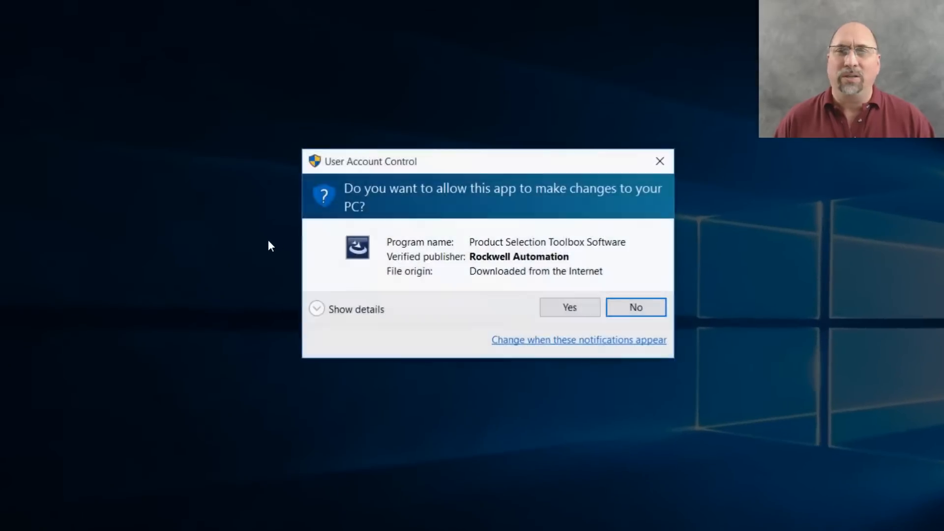
pyautogui.click(568, 307)
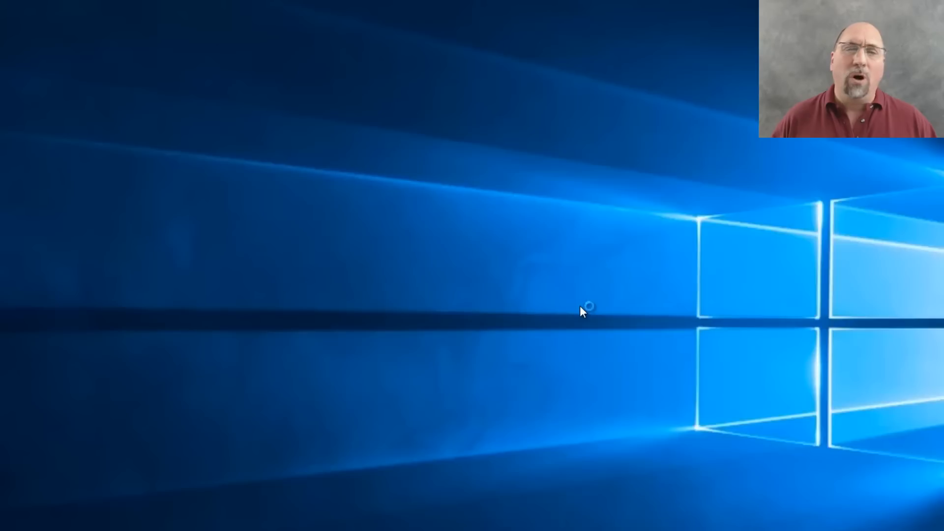
pyautogui.click(573, 461)
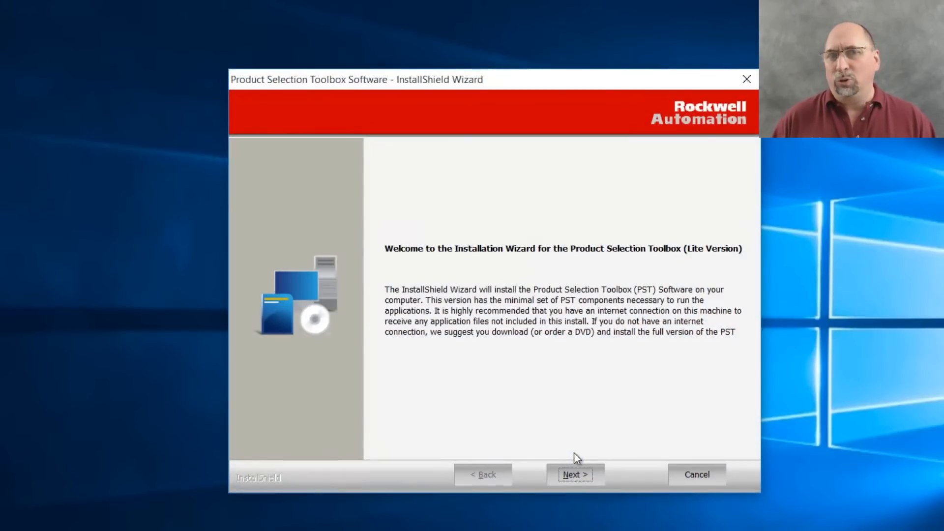
# Step: Keep English as the setup language and enter company name IIA
pyautogui.click(573, 474)
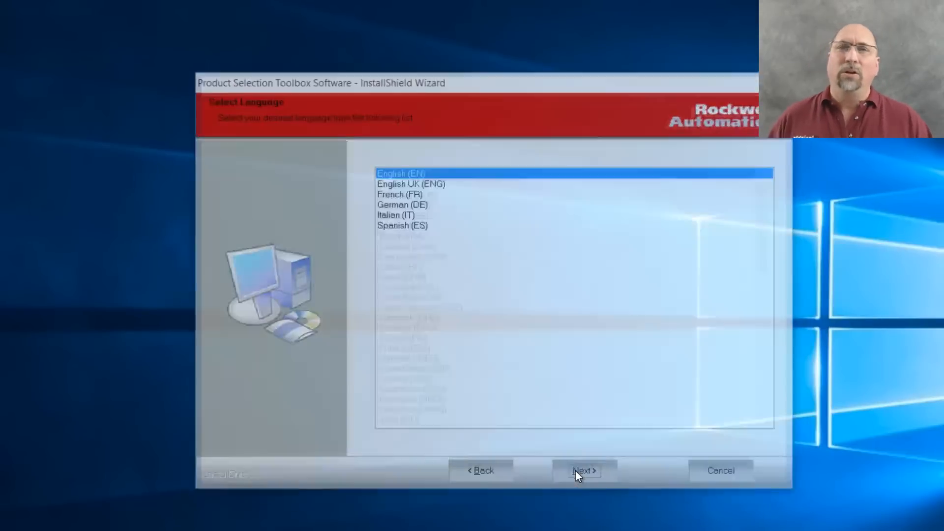
pyautogui.click(582, 470)
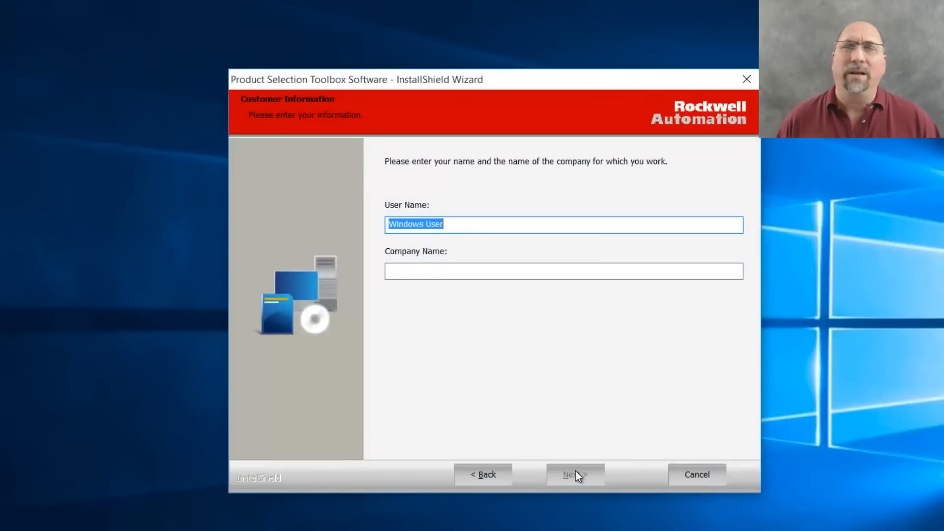
pyautogui.click(564, 271)
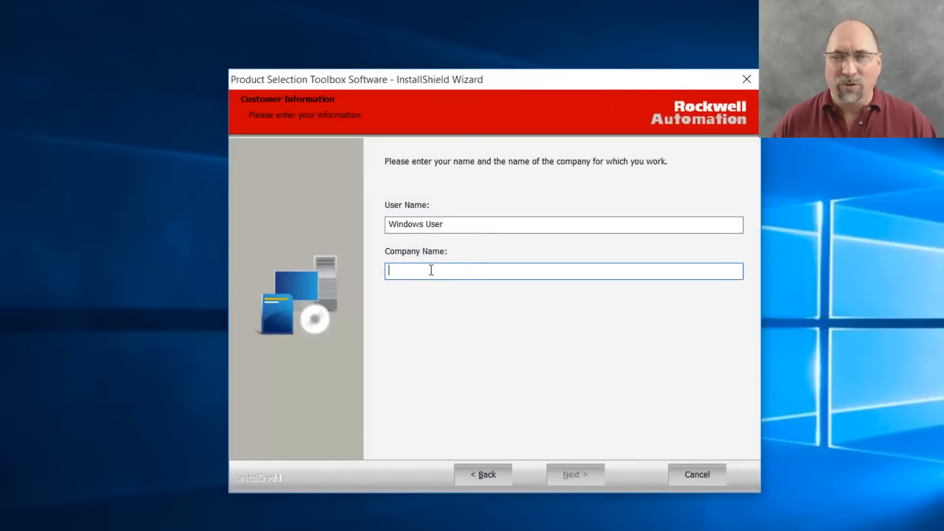
pyautogui.write('IIA')
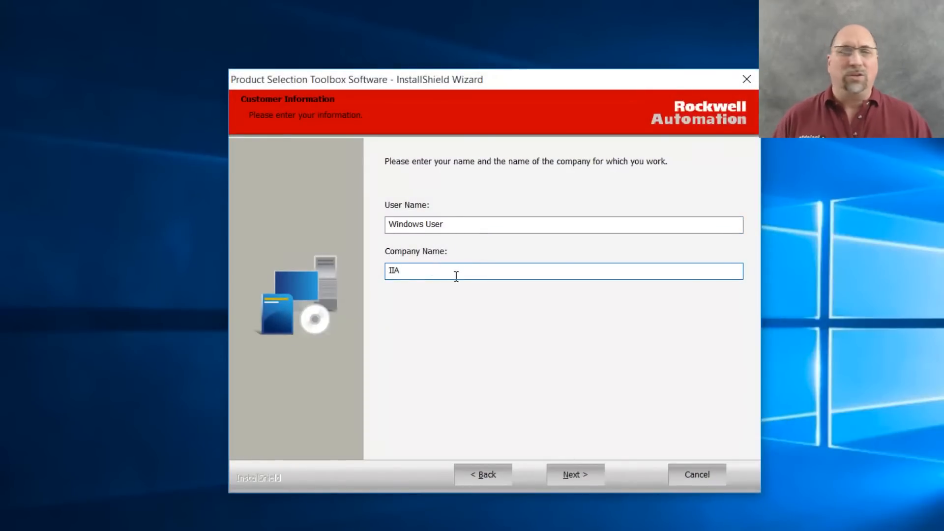
pyautogui.click(574, 475)
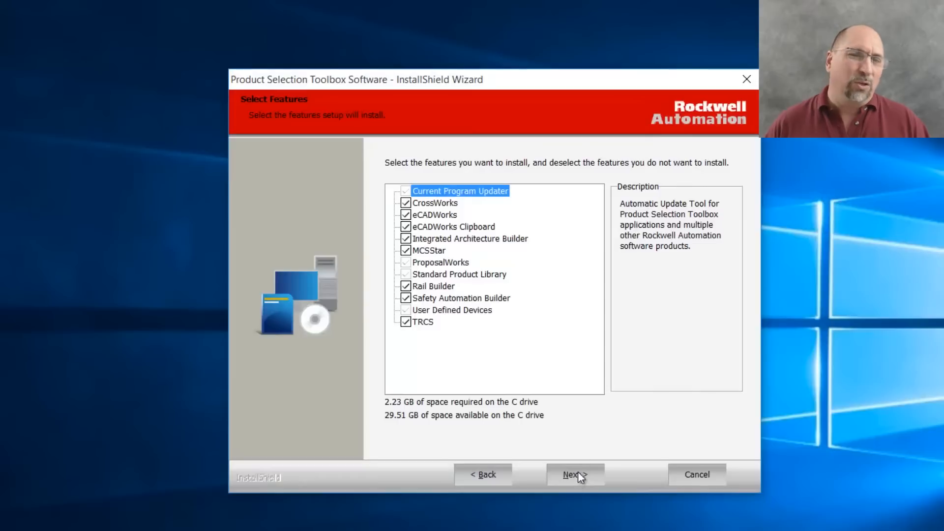
pyautogui.moveTo(385, 337)
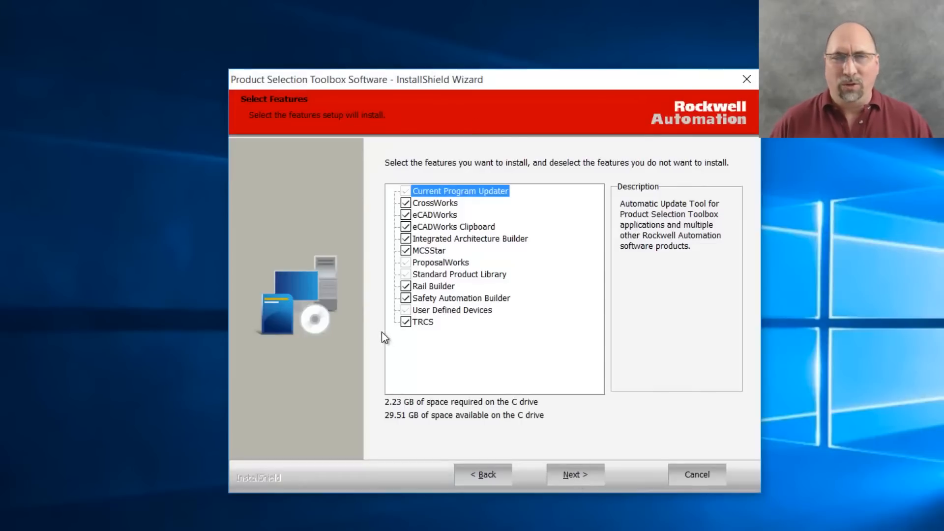
# Step: Keep ProposalWorks and exclude unneeded features such as MCSStar and CrossWorks
pyautogui.click(433, 285)
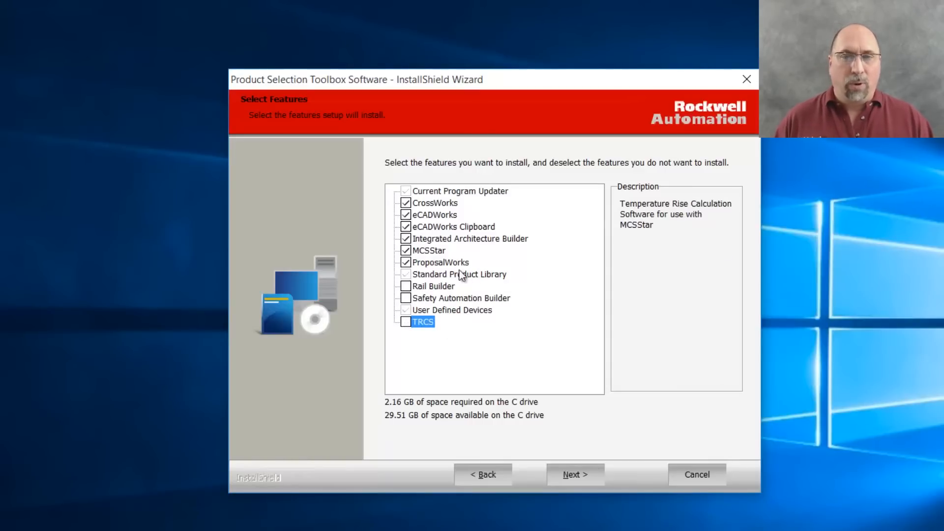
pyautogui.click(428, 250)
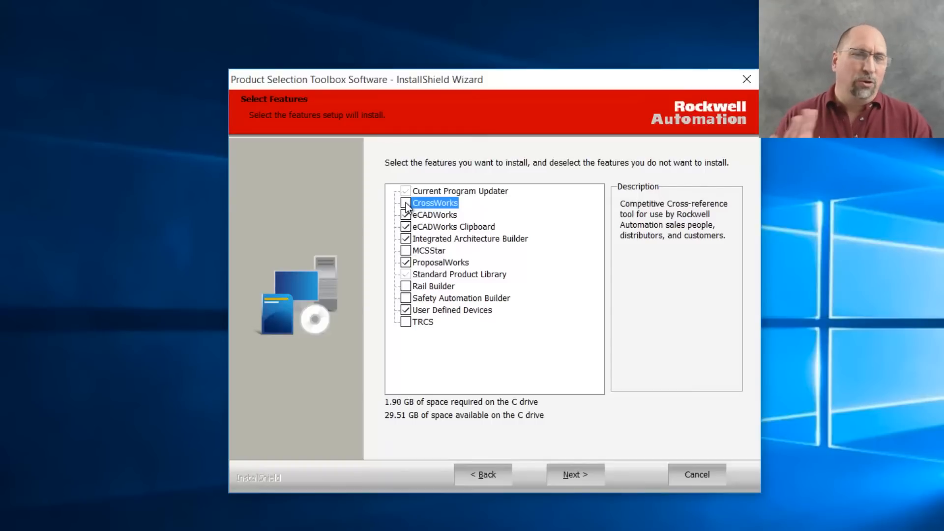
pyautogui.click(405, 202)
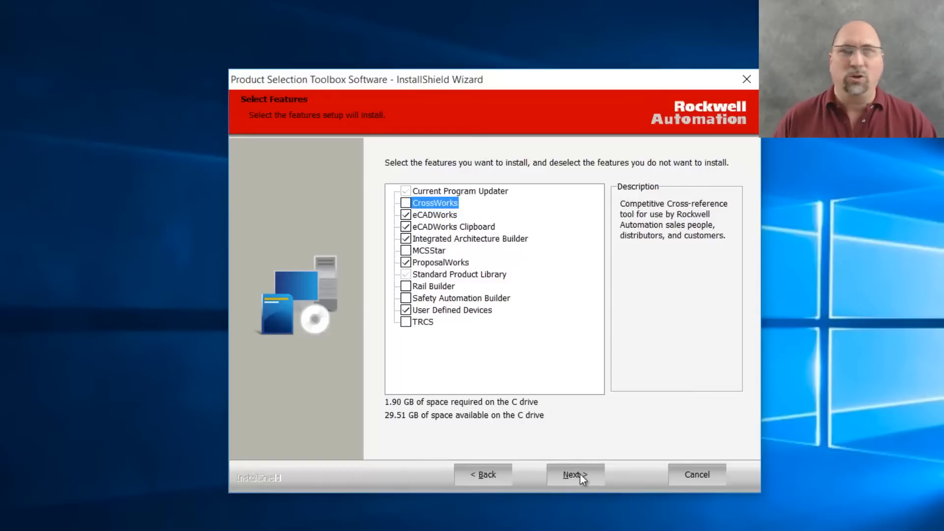
pyautogui.click(573, 474)
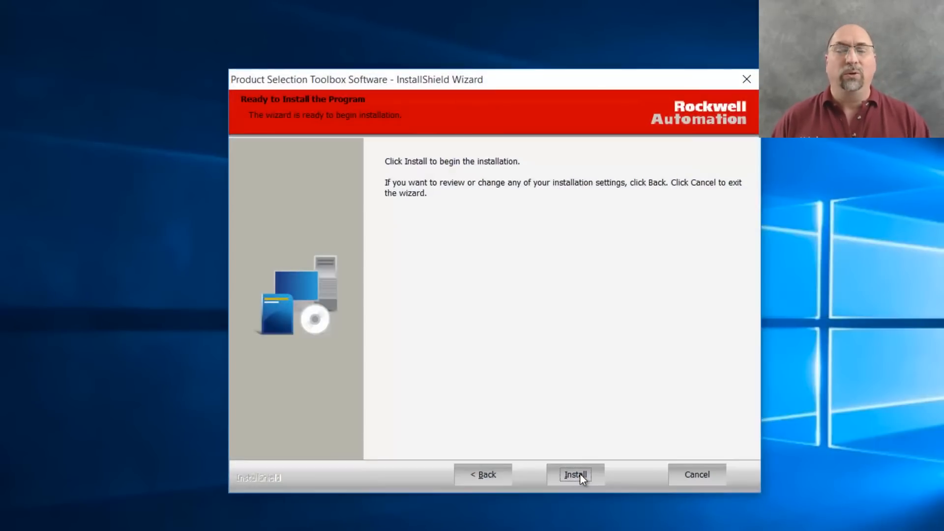
# Step: Install the toolbox, finish the wizard, and acknowledge the Current Program Updater notice
pyautogui.click(574, 475)
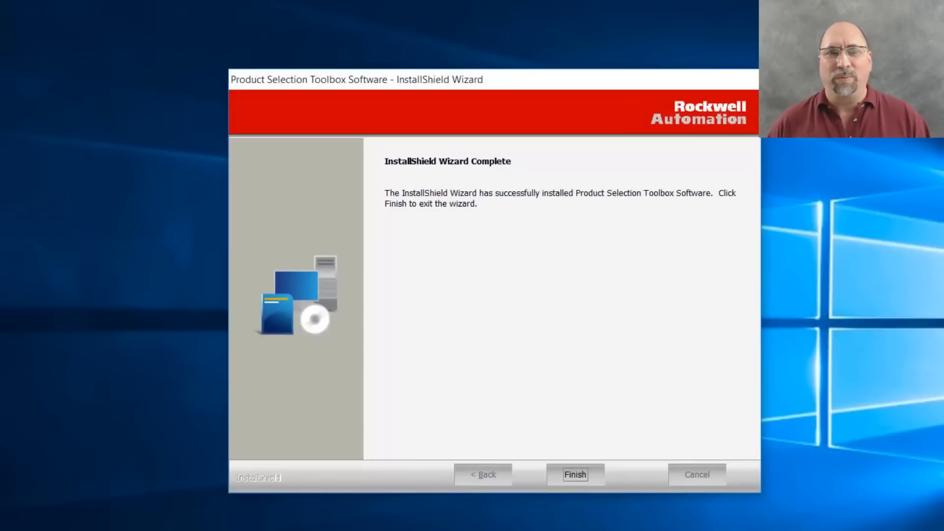
pyautogui.click(574, 474)
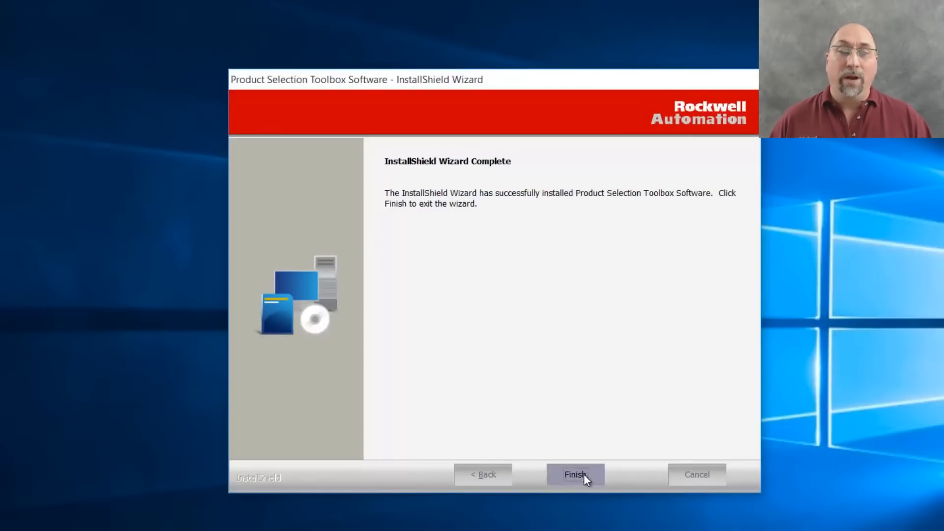
pyautogui.click(573, 474)
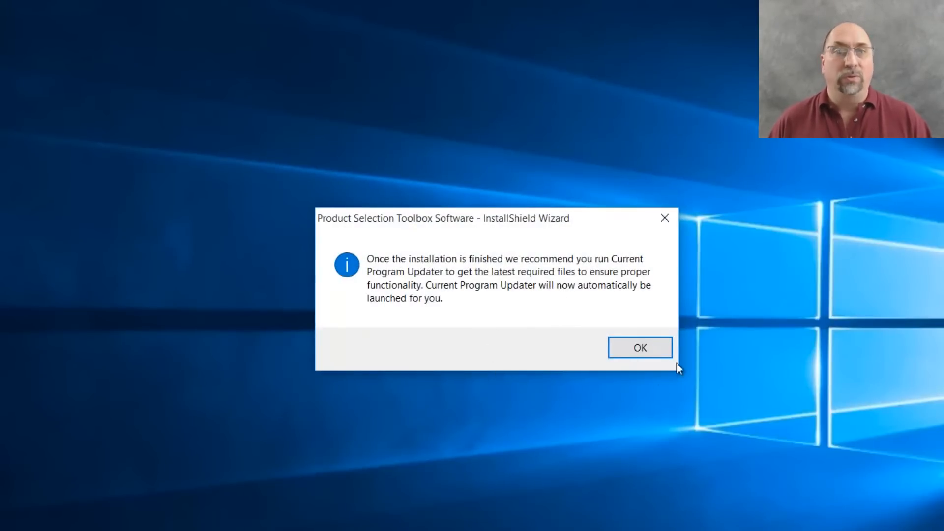
pyautogui.click(639, 348)
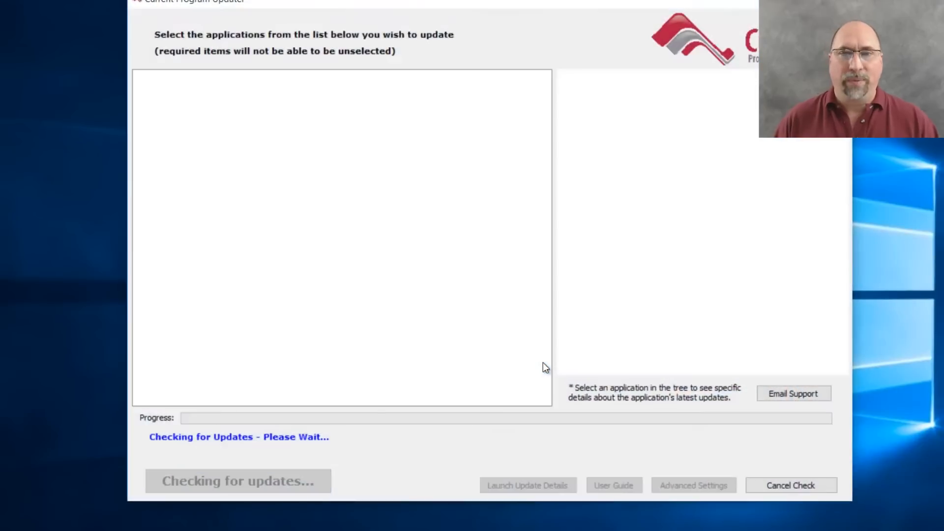
pyautogui.moveTo(547, 366)
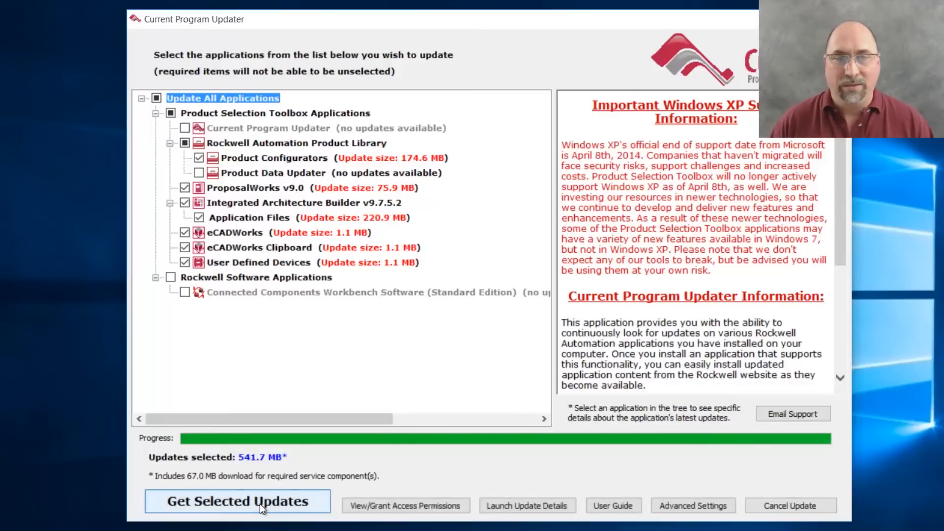
# Step: Get the selected updates, including ProposalWorks v9.0 and Product Configurators (about 541.7 MB)
pyautogui.click(236, 501)
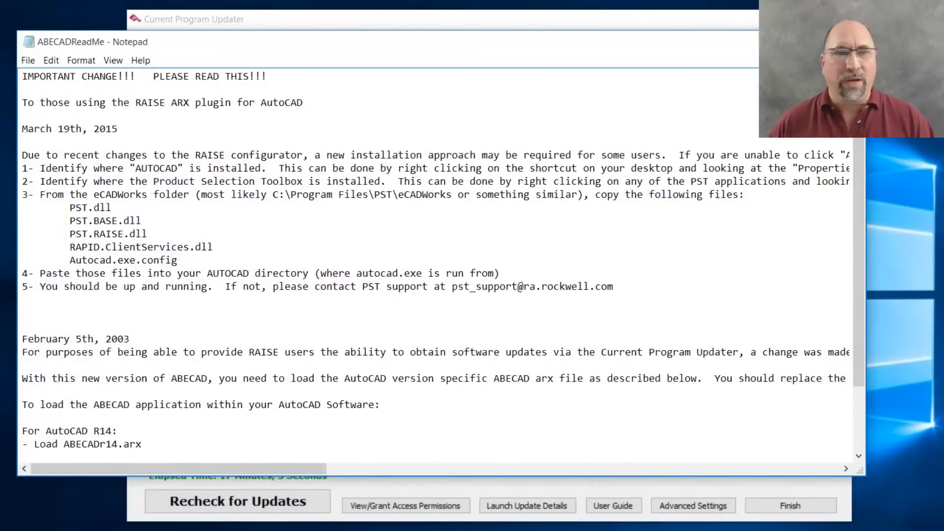
# Step: Close the updater, start ProposalWorks without internet, and begin filtering for 'comp'
pyautogui.click(789, 505)
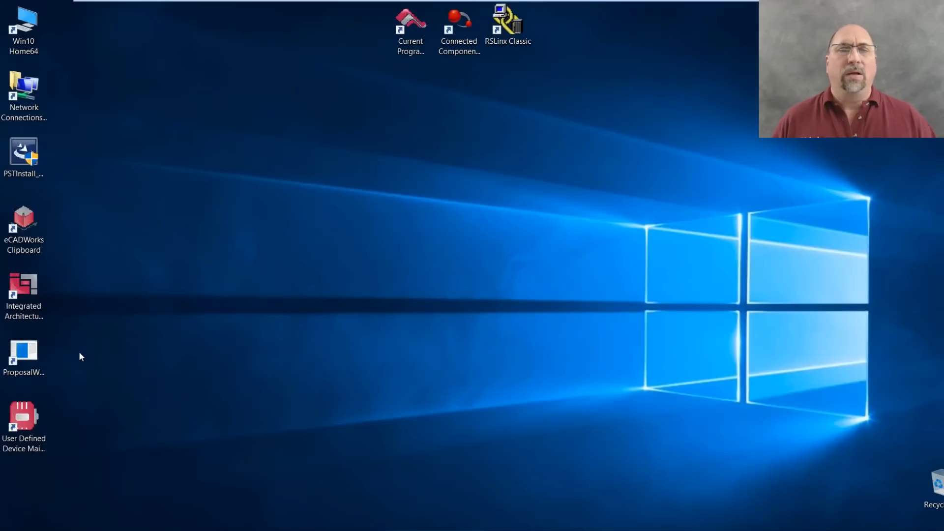
pyautogui.click(24, 358)
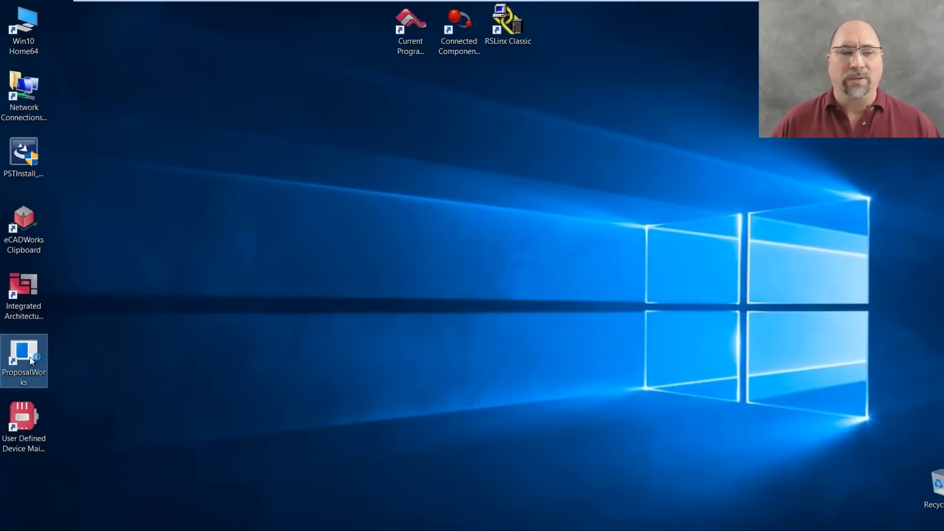
pyautogui.doubleClick(24, 359)
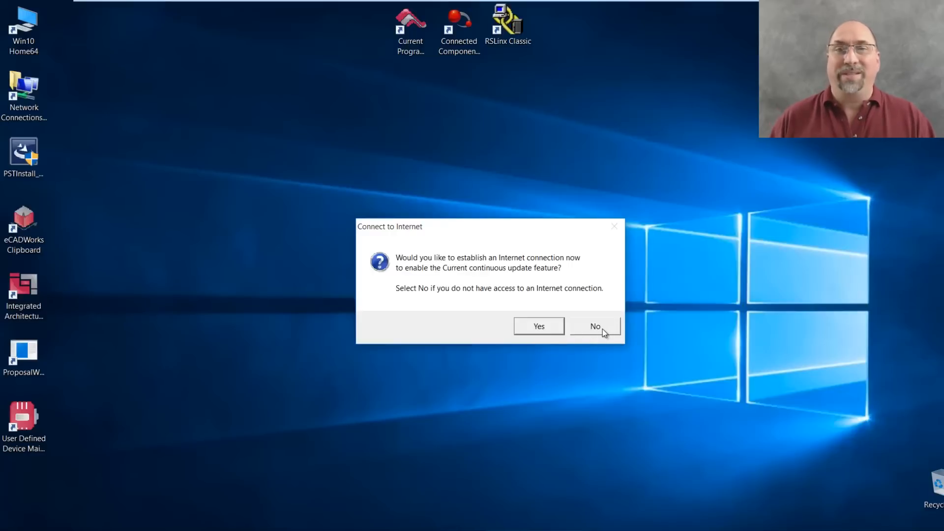
pyautogui.click(595, 325)
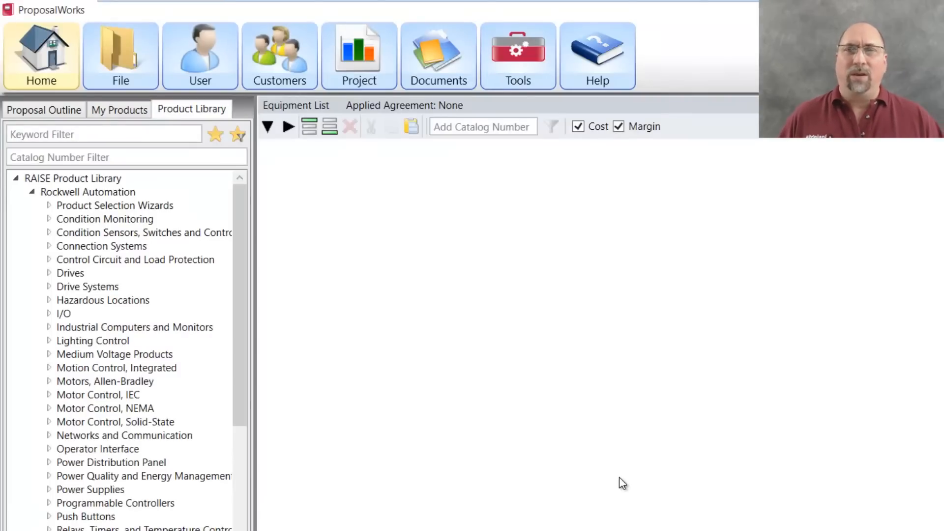
pyautogui.write('compactlogix')
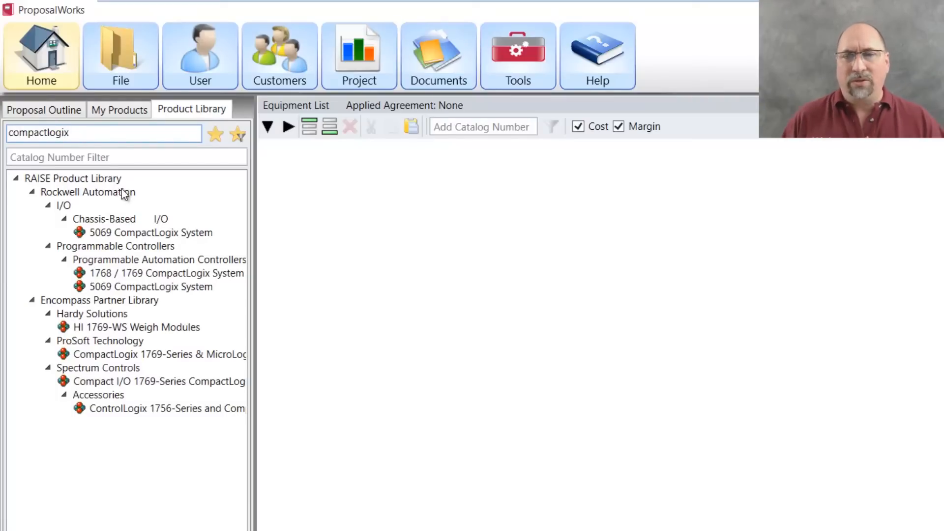
pyautogui.moveTo(160, 277)
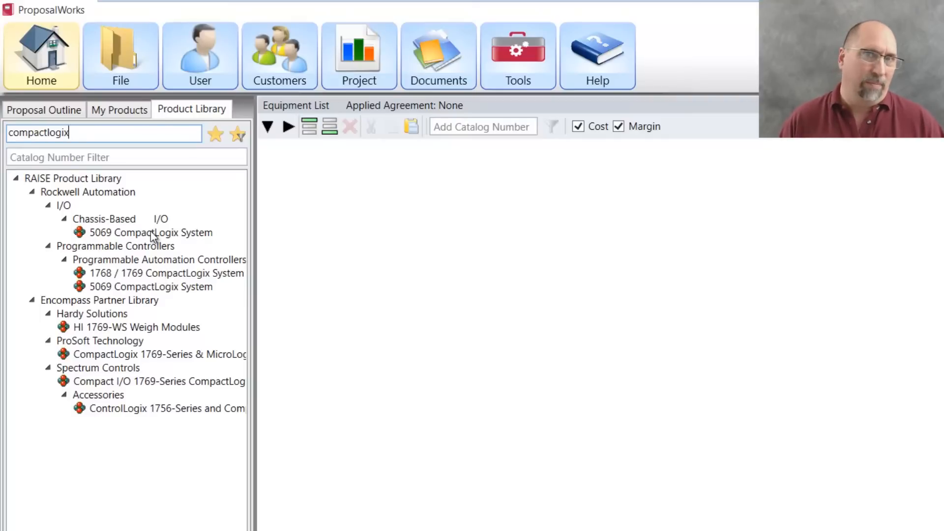
# Step: Configure a 5069 CompactLogix System, allowing public-network firewall access, and add it to the list
pyautogui.doubleClick(152, 233)
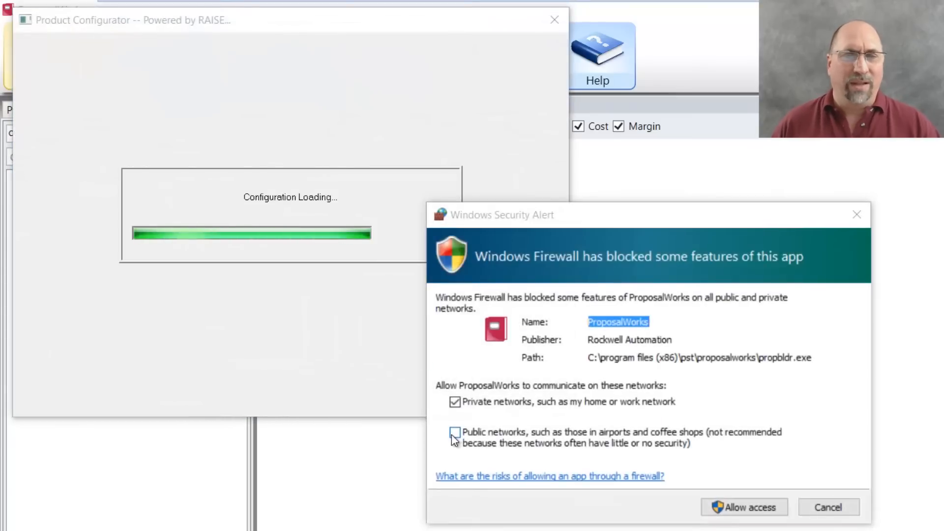
pyautogui.click(455, 432)
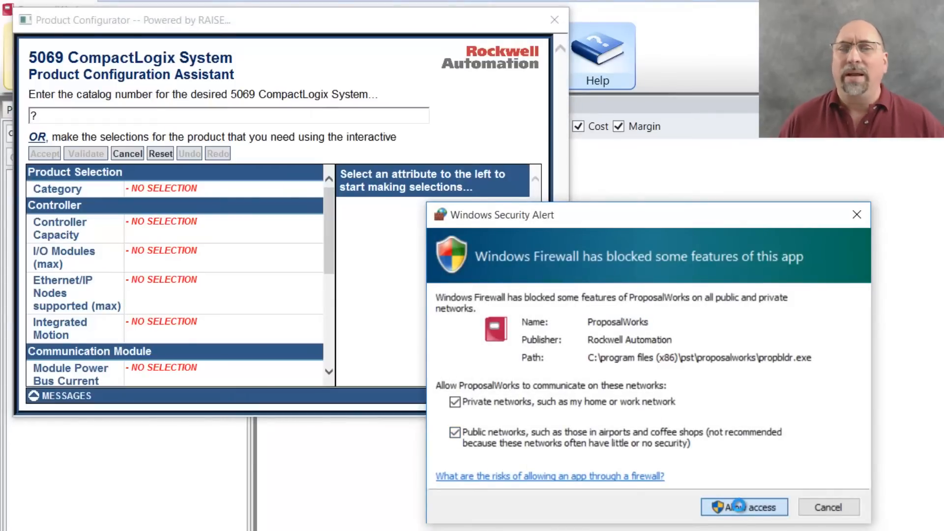
pyautogui.click(742, 507)
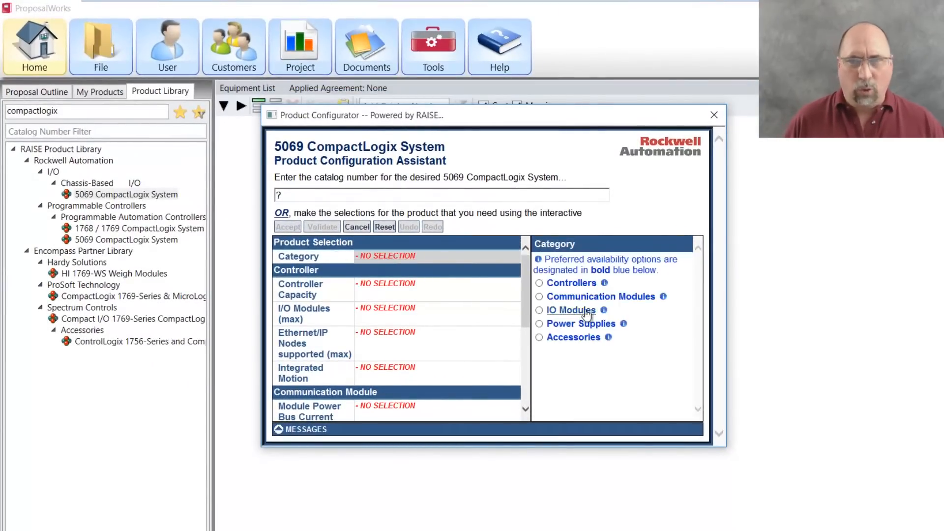
pyautogui.click(539, 283)
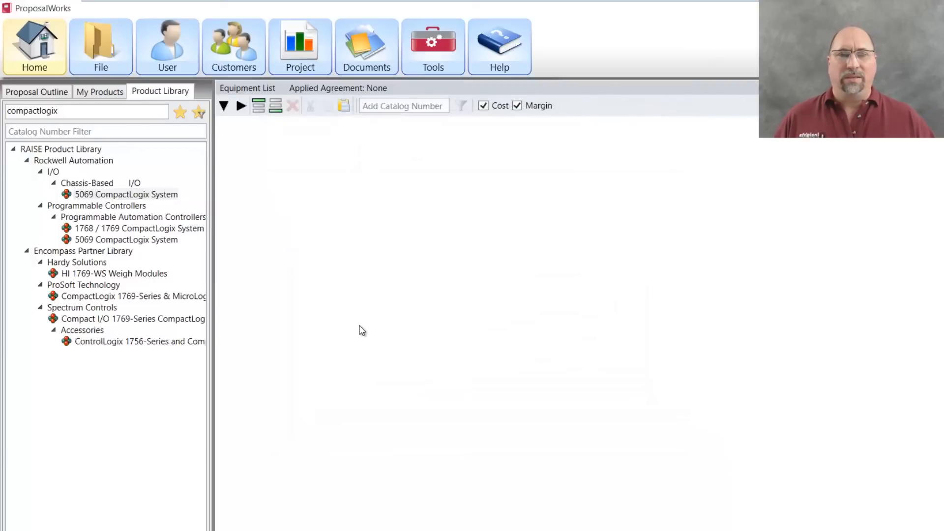
pyautogui.doubleClick(126, 194)
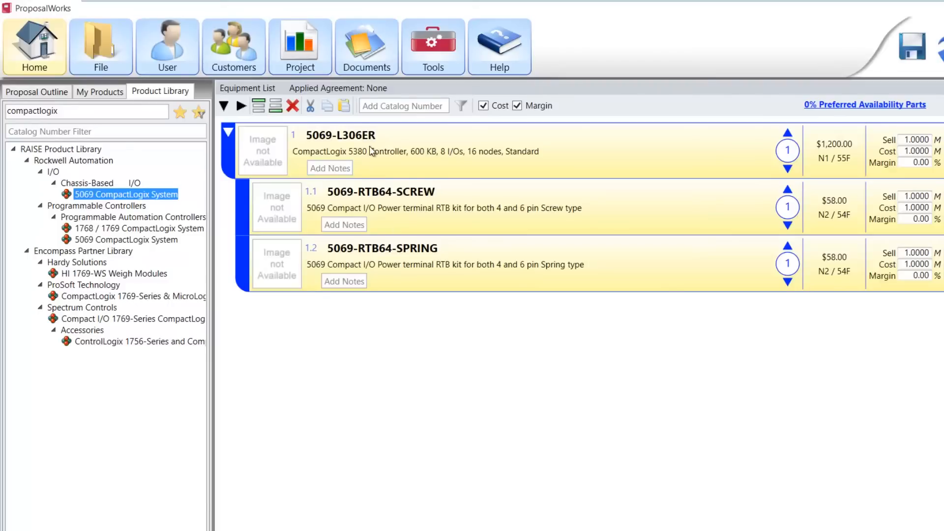
pyautogui.moveTo(836, 154)
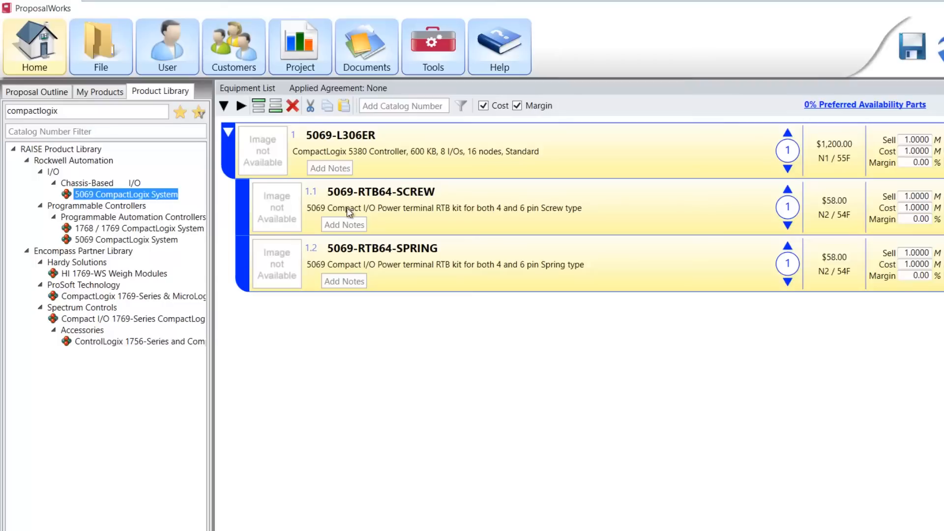
pyautogui.moveTo(434, 279)
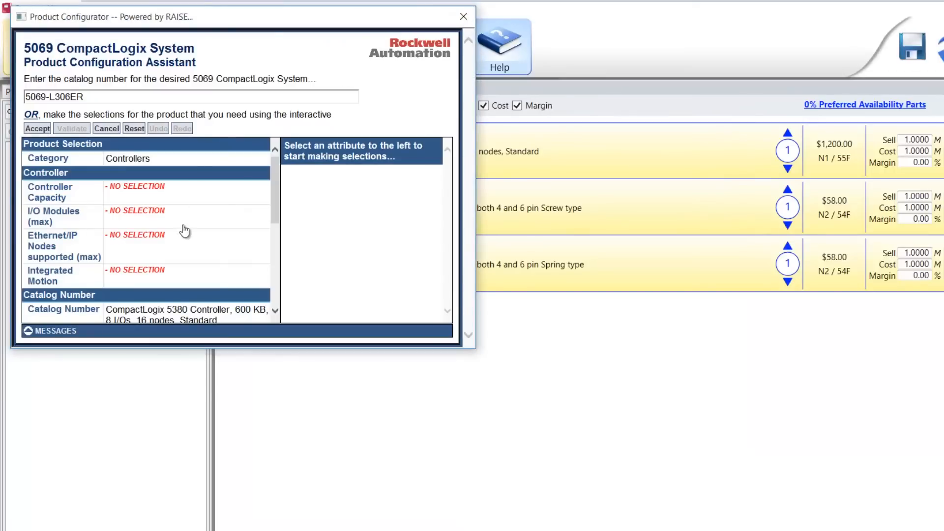
# Step: Set controller capacity to 0.6 MB and choose an integrated motion option
pyautogui.click(51, 191)
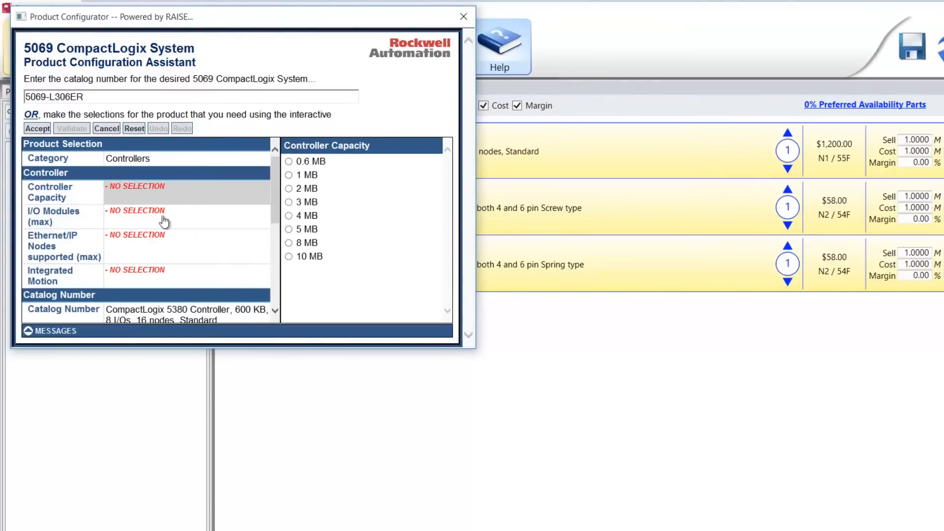
pyautogui.click(289, 161)
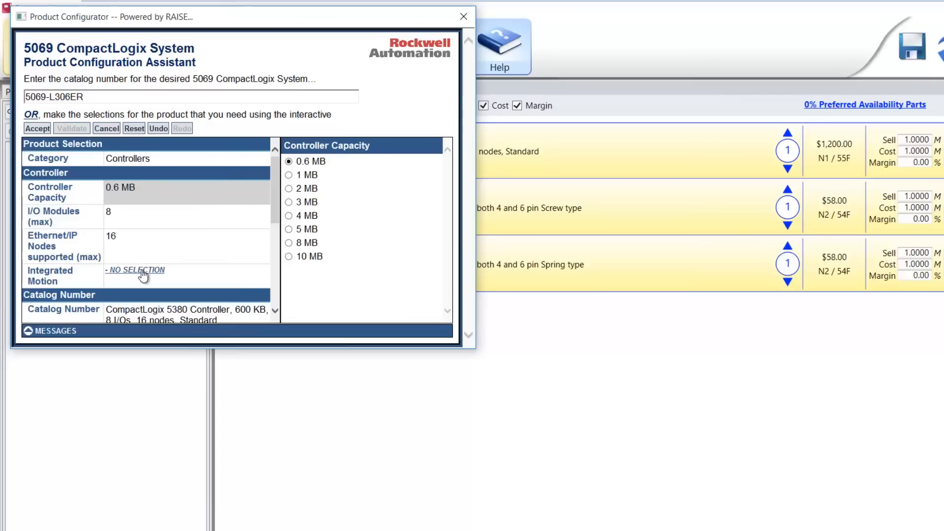
pyautogui.click(145, 276)
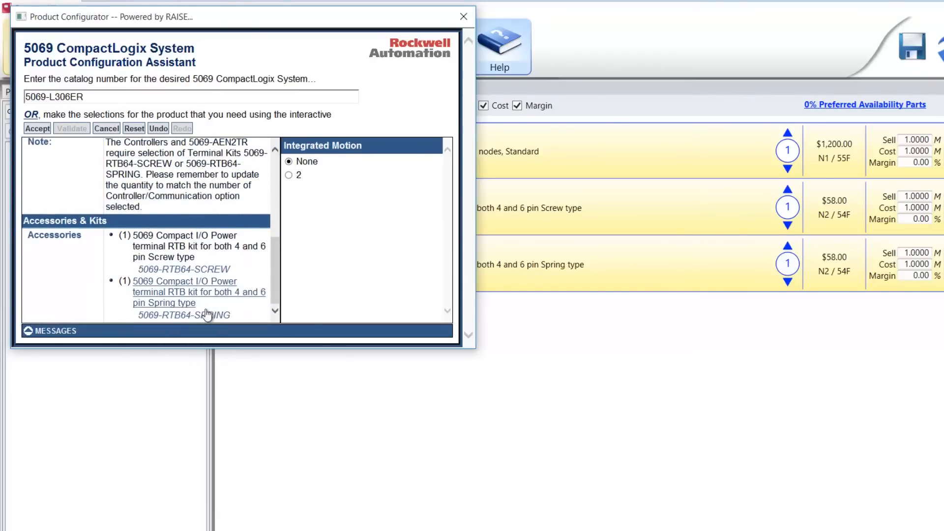
pyautogui.click(54, 235)
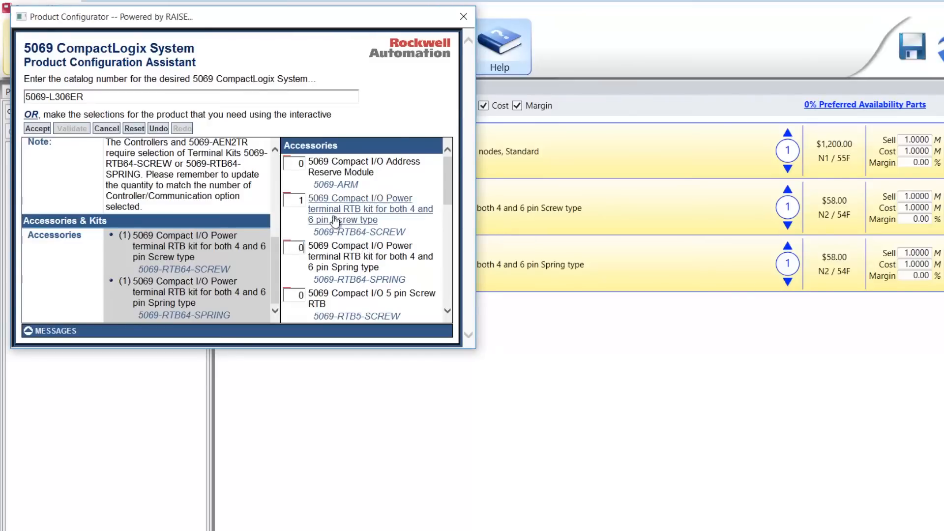
# Step: Accept the 5069-L306ER and its screw RTB kit, then delete both products
pyautogui.click(37, 128)
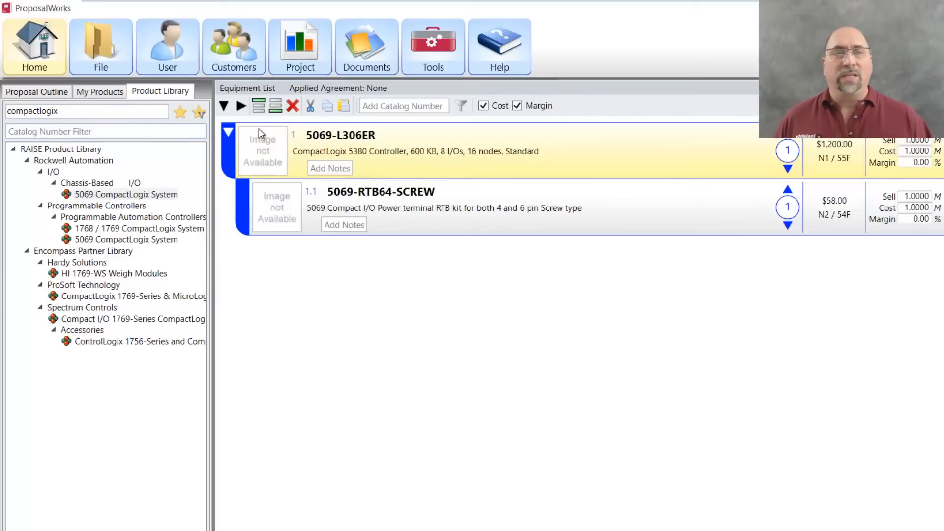
pyautogui.click(292, 105)
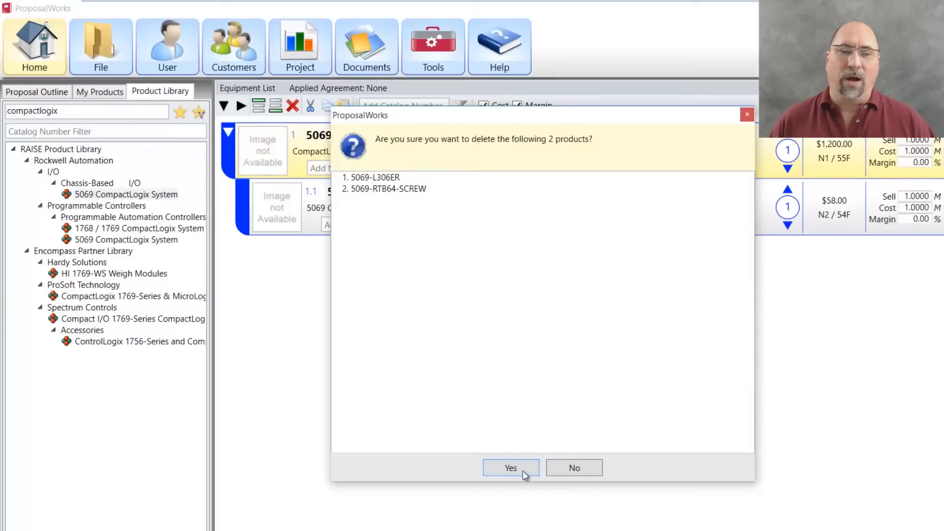
pyautogui.click(509, 468)
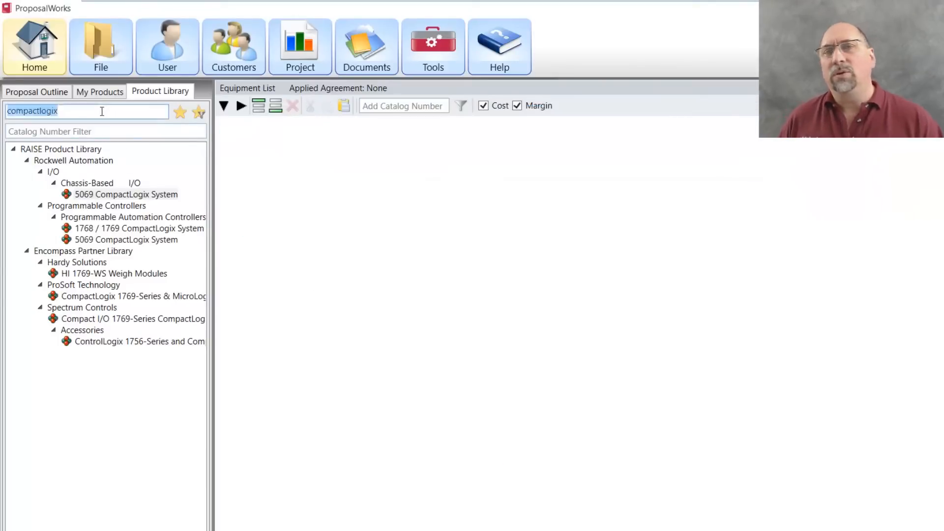
# Step: Search 'micrologix' and add the 1763-L16BWA MicroLogix 1100 controller ($704) with its 1585J-M8TBJM-1M9 patchcord
pyautogui.write('micrologix')
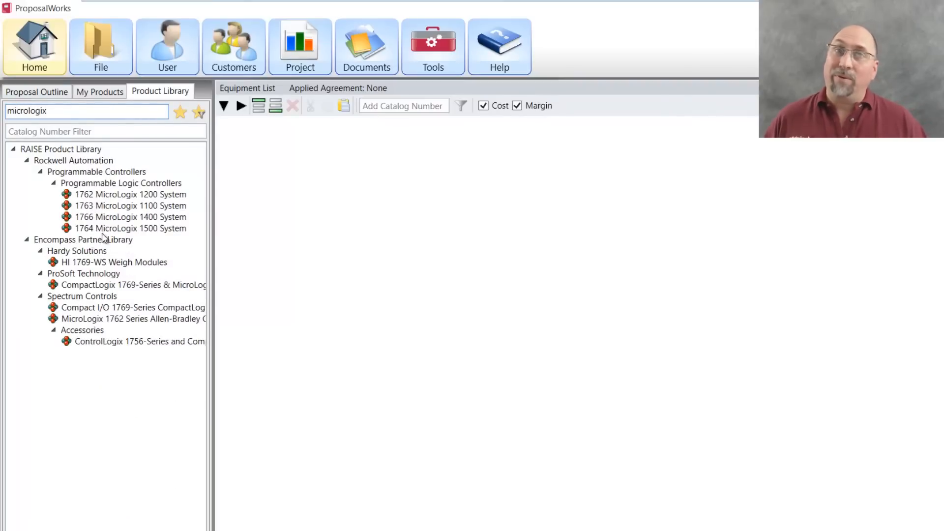
pyautogui.doubleClick(130, 194)
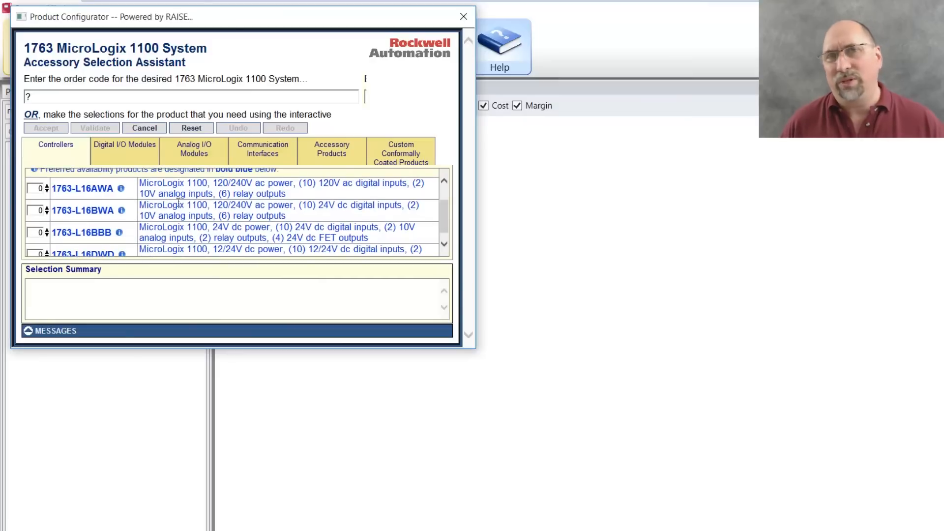
pyautogui.click(46, 207)
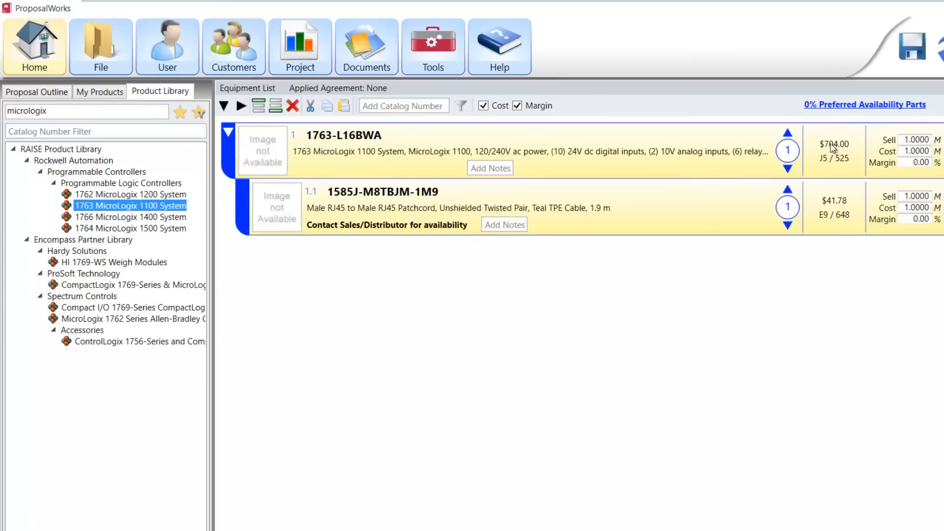
pyautogui.moveTo(156, 170)
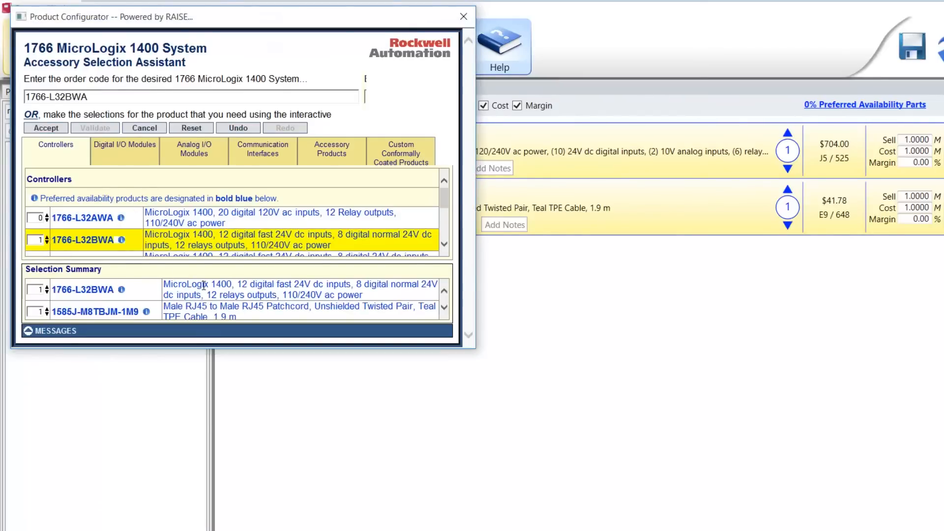
# Step: Add the 1766-L32BWA MicroLogix 1400 ($912) without a patchcord, then delete everything from the list
pyautogui.click(45, 128)
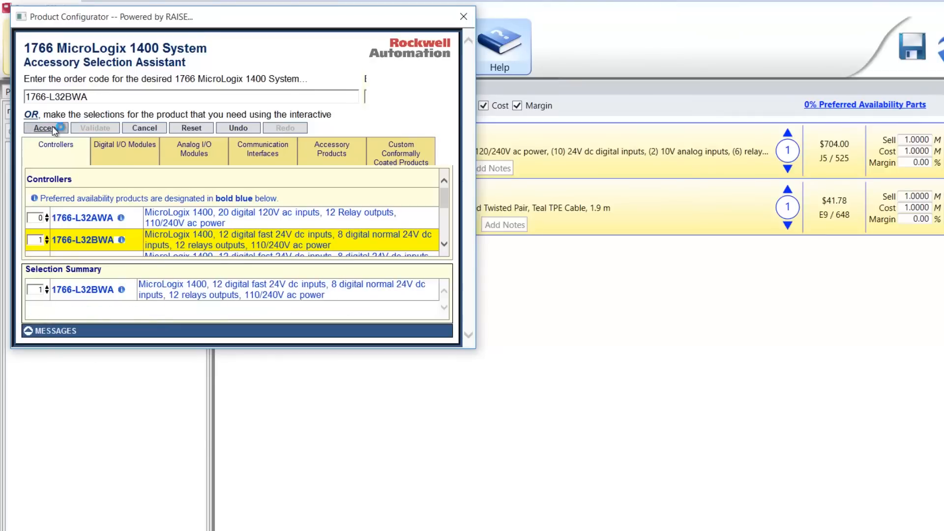
pyautogui.click(43, 127)
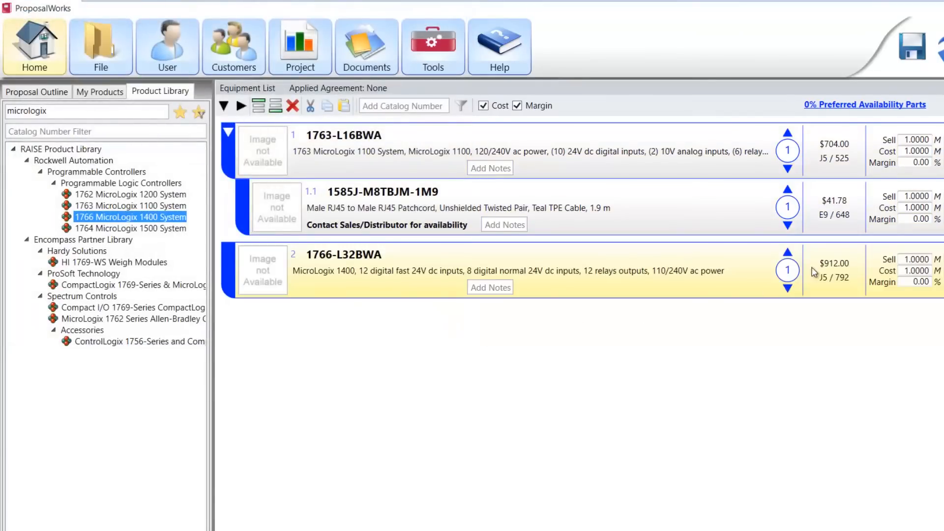
pyautogui.moveTo(492, 360)
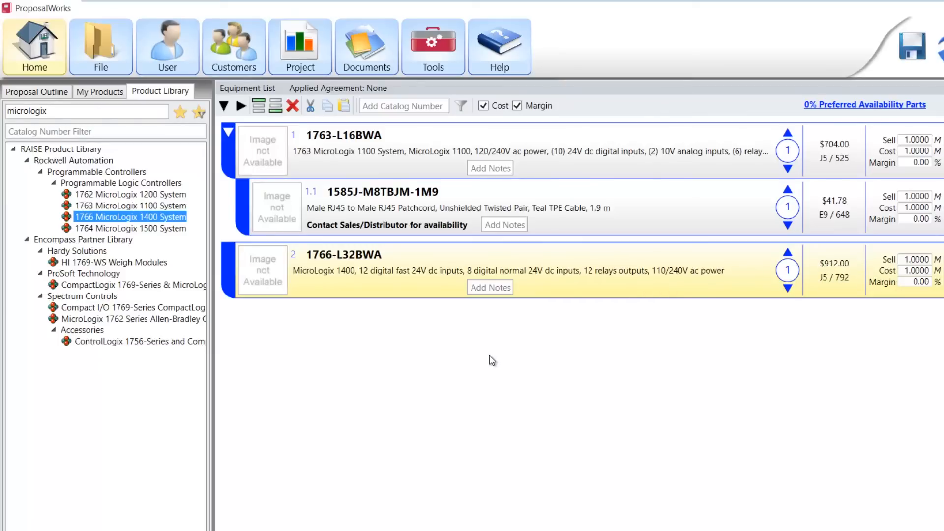
pyautogui.click(292, 105)
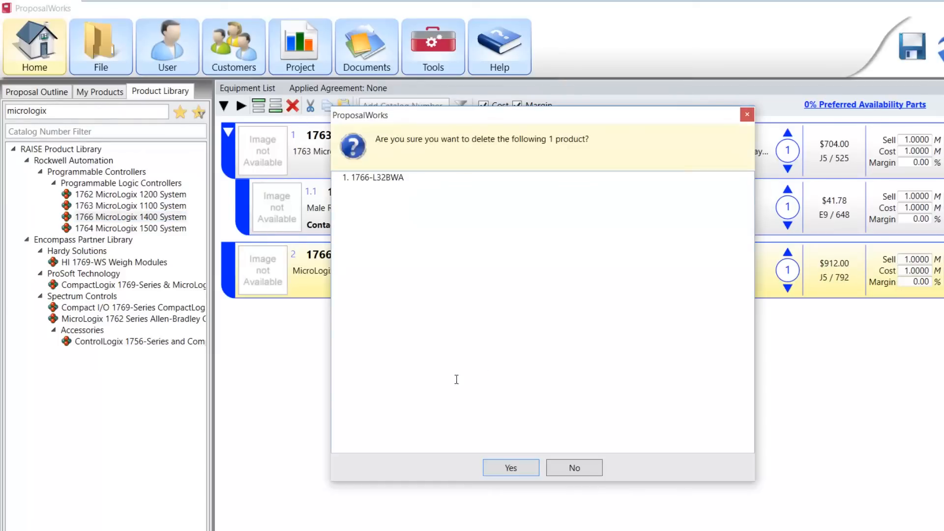
pyautogui.click(510, 468)
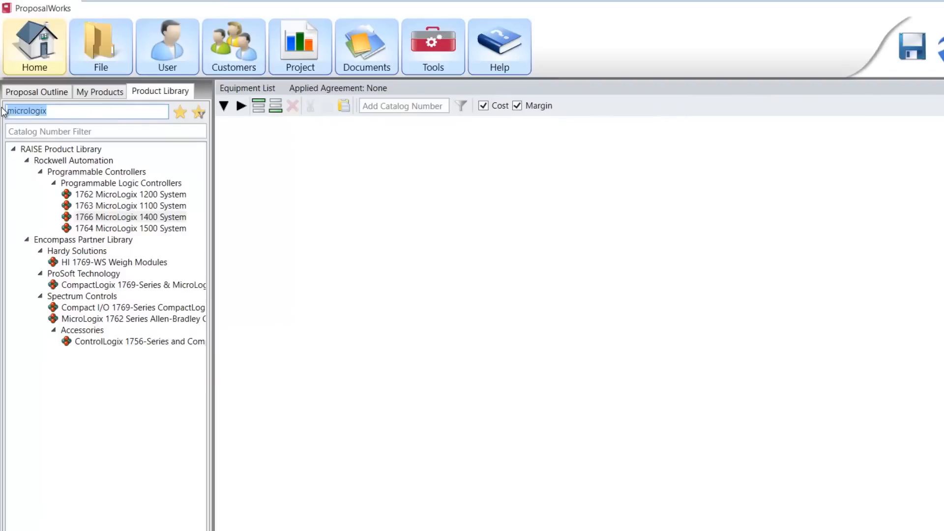
# Step: Search 'rslo' and add RSLogix Micro Starter English as ESD download and CD-ROM, $145 each
pyautogui.write('rslo')
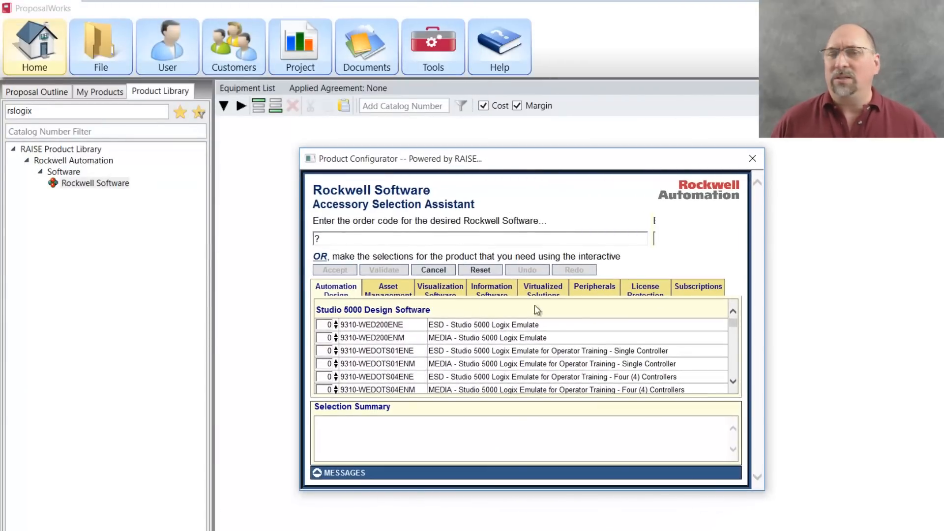
pyautogui.scroll(-3)
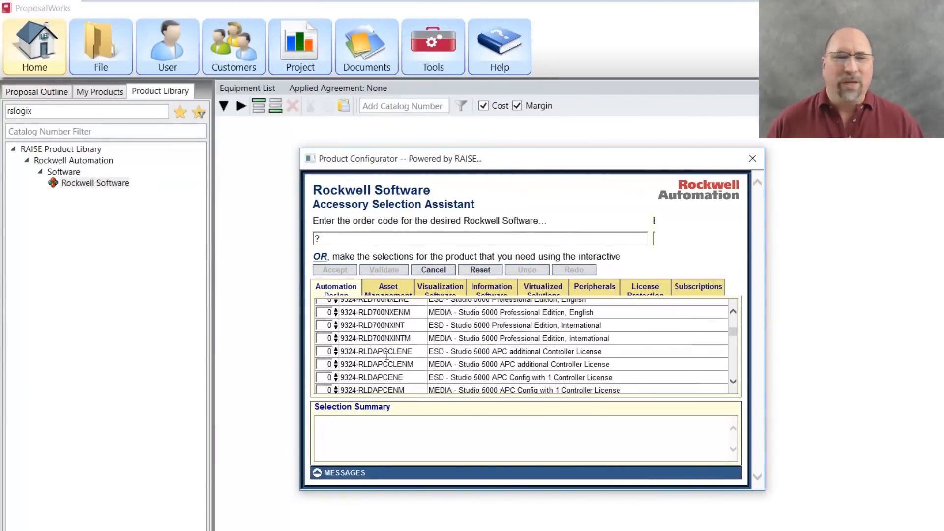
pyautogui.scroll(-3)
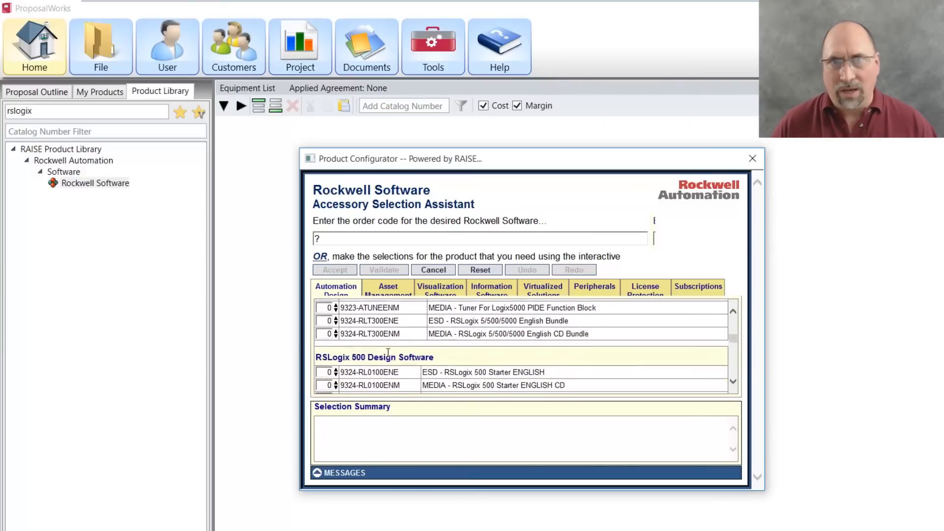
pyautogui.scroll(-3)
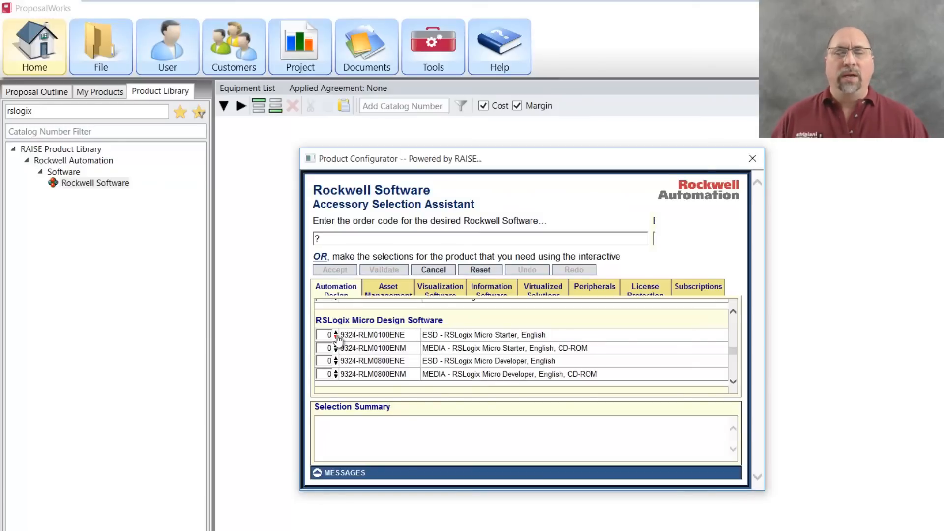
pyautogui.click(332, 332)
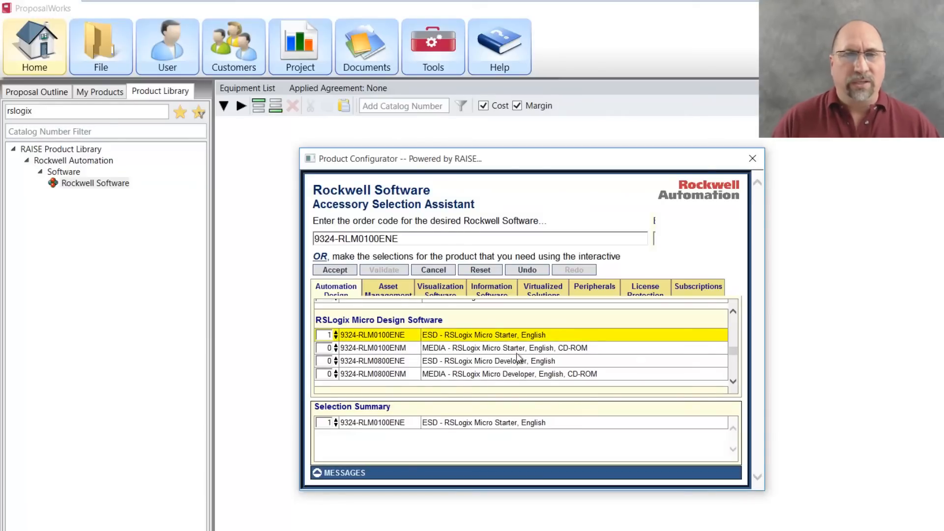
pyautogui.click(335, 348)
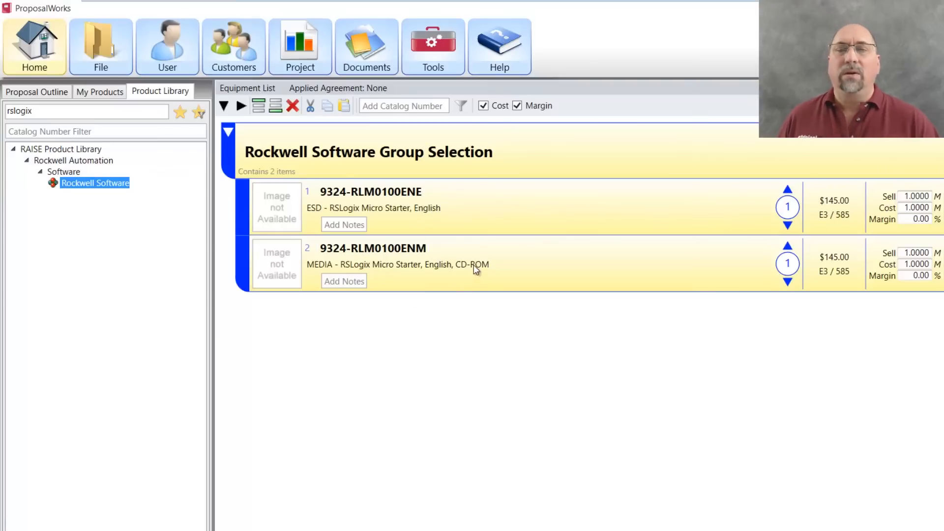
pyautogui.moveTo(848, 252)
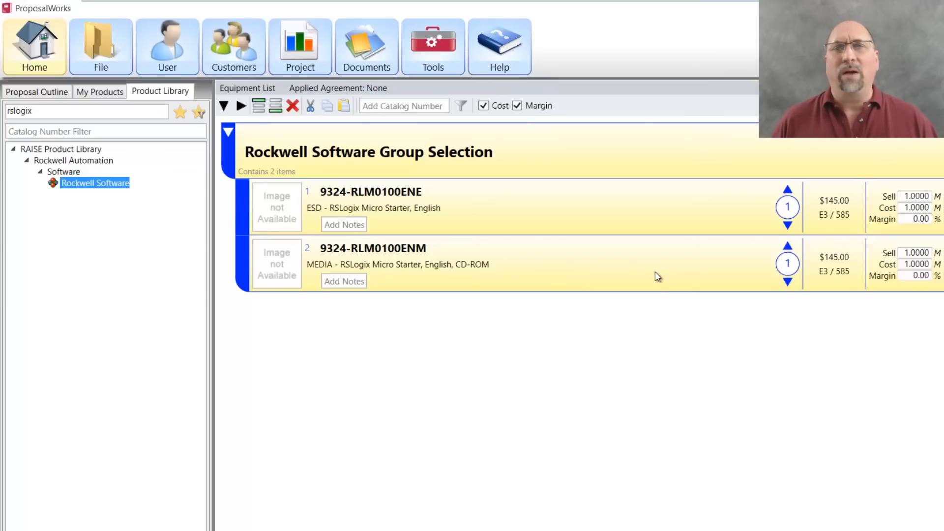
pyautogui.moveTo(646, 282)
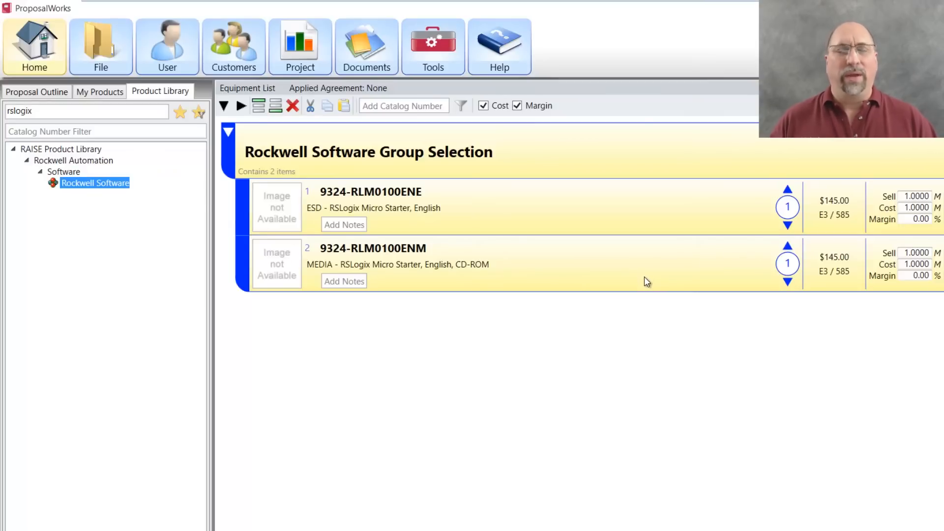